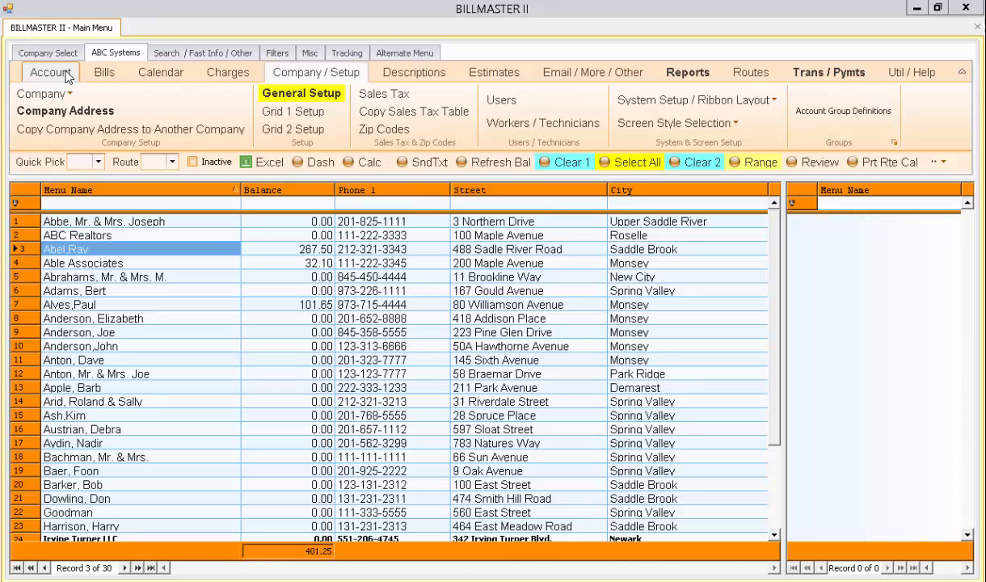
{"action": "left_click", "coordinate": [50, 72]}
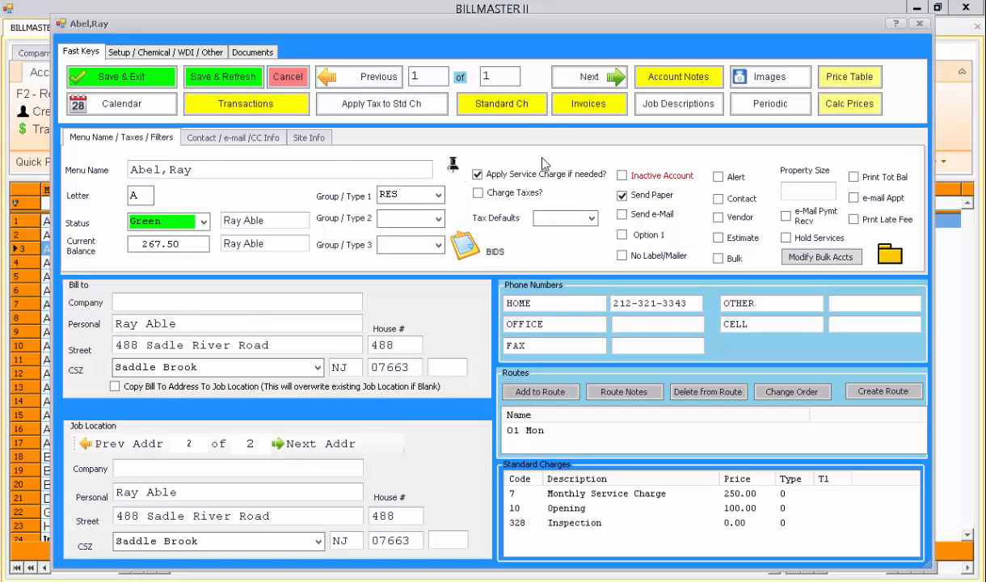
{"action": "mouse_move", "coordinate": [530, 288]}
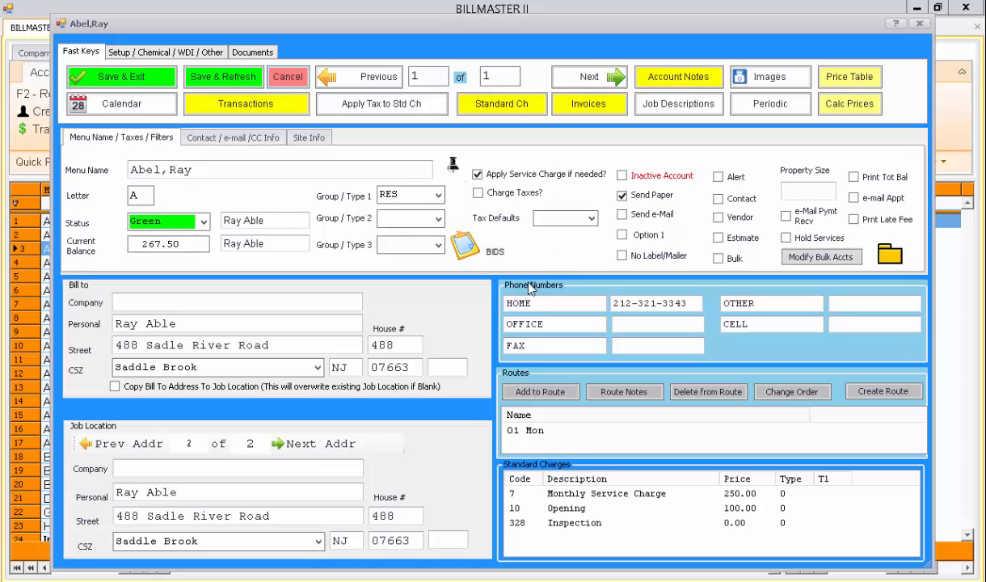
{"action": "mouse_move", "coordinate": [449, 316]}
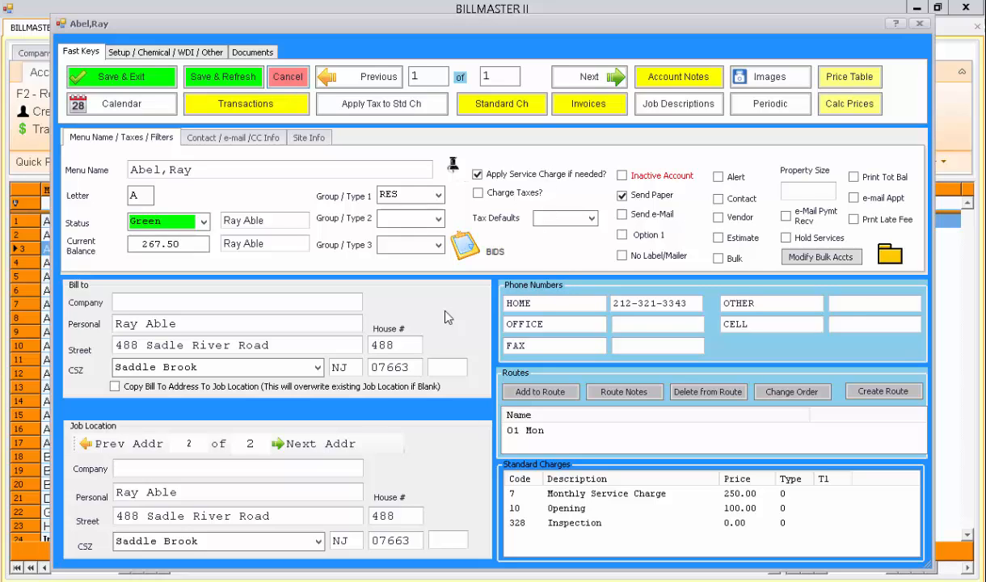
{"action": "mouse_move", "coordinate": [163, 459]}
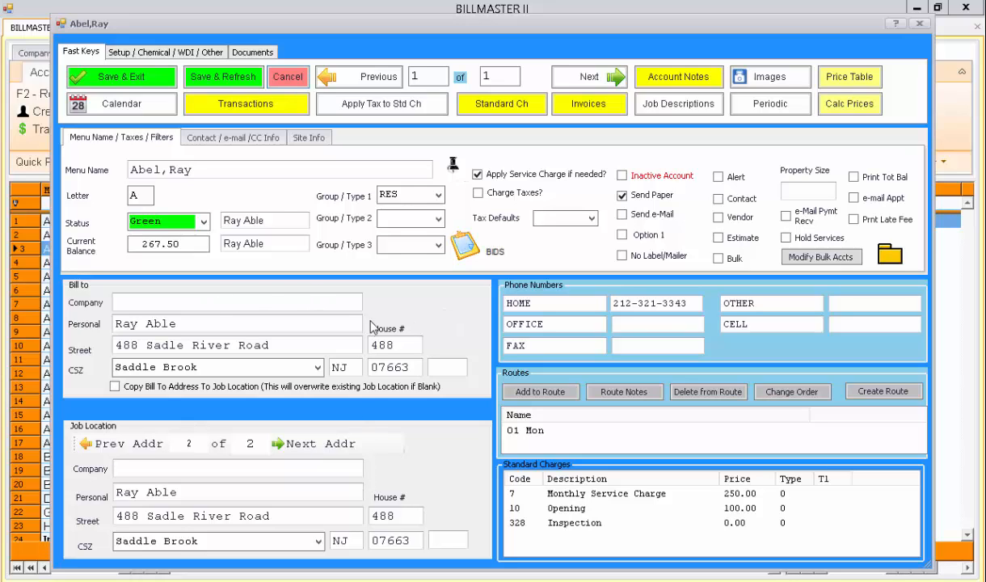
{"action": "mouse_move", "coordinate": [748, 360]}
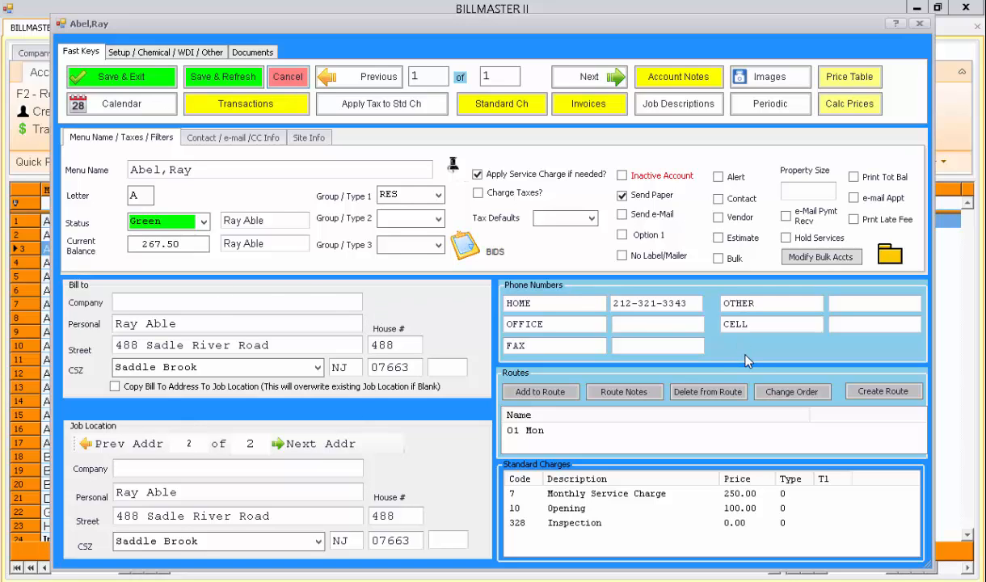
{"action": "mouse_move", "coordinate": [636, 445]}
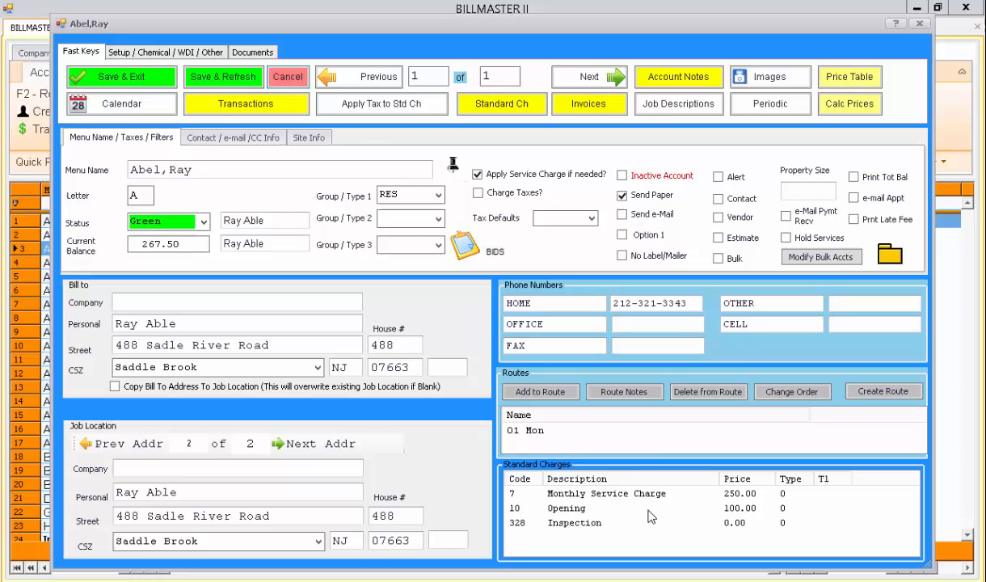
{"action": "mouse_move", "coordinate": [608, 373]}
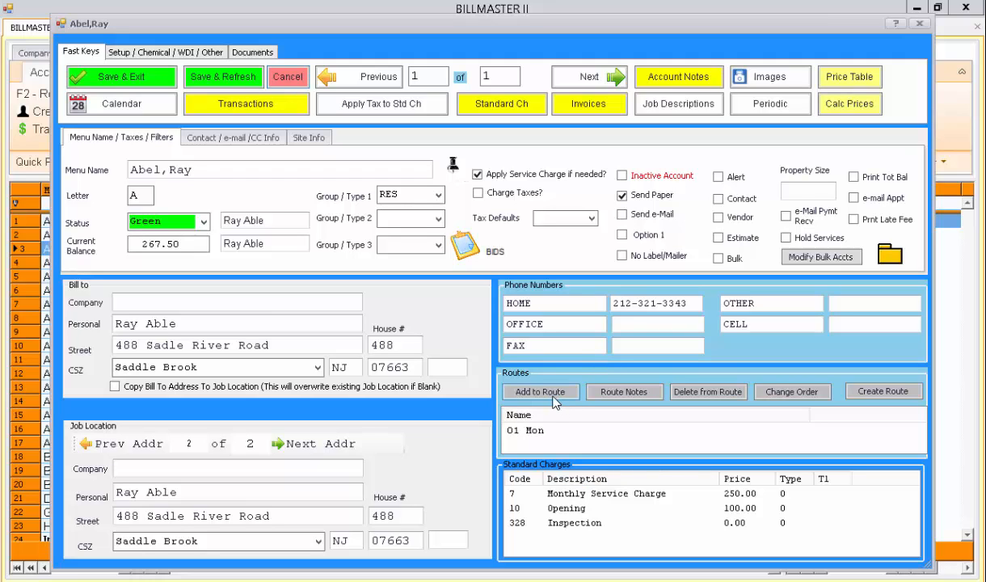
{"action": "left_click", "coordinate": [540, 392]}
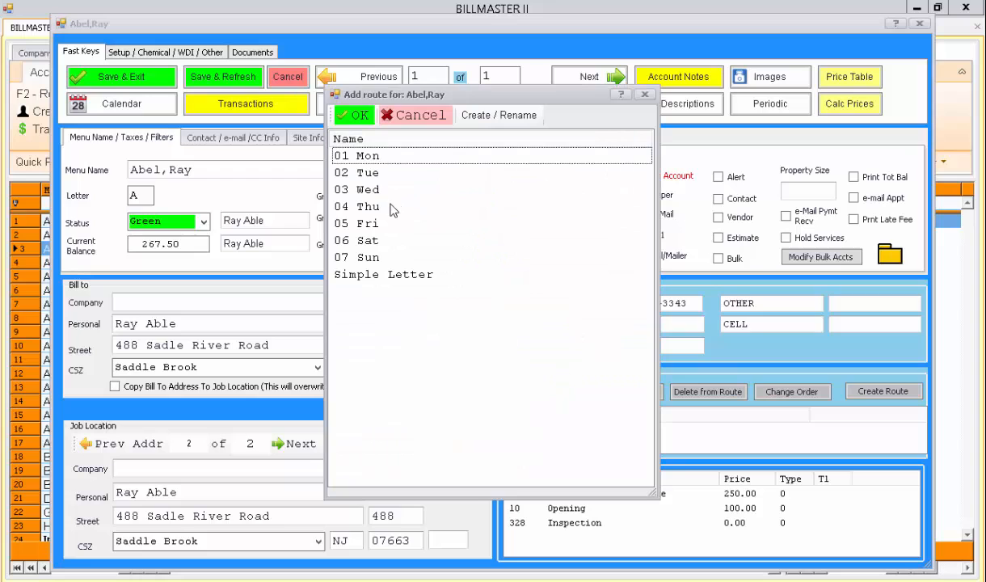
{"action": "left_click", "coordinate": [354, 115]}
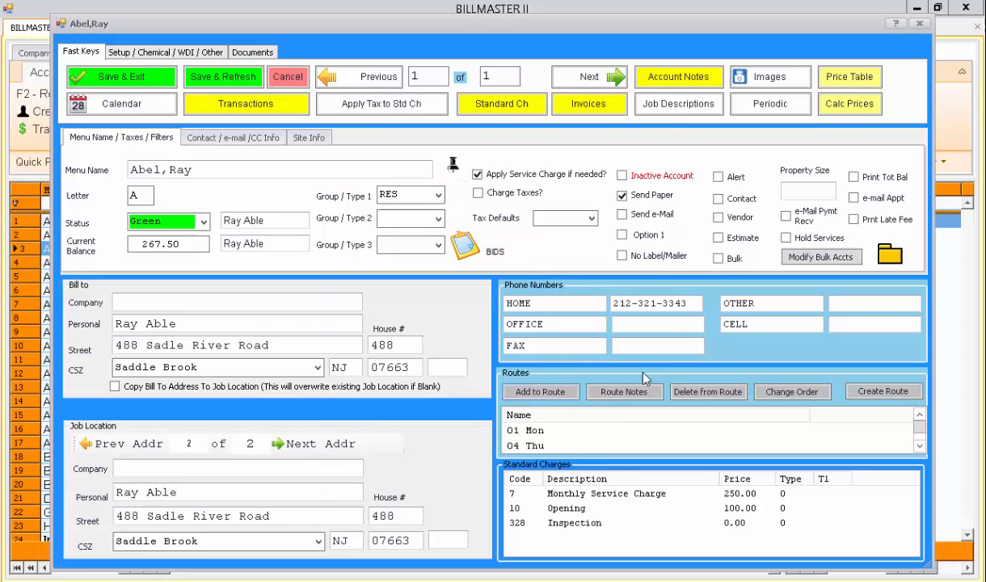
{"action": "mouse_move", "coordinate": [575, 444]}
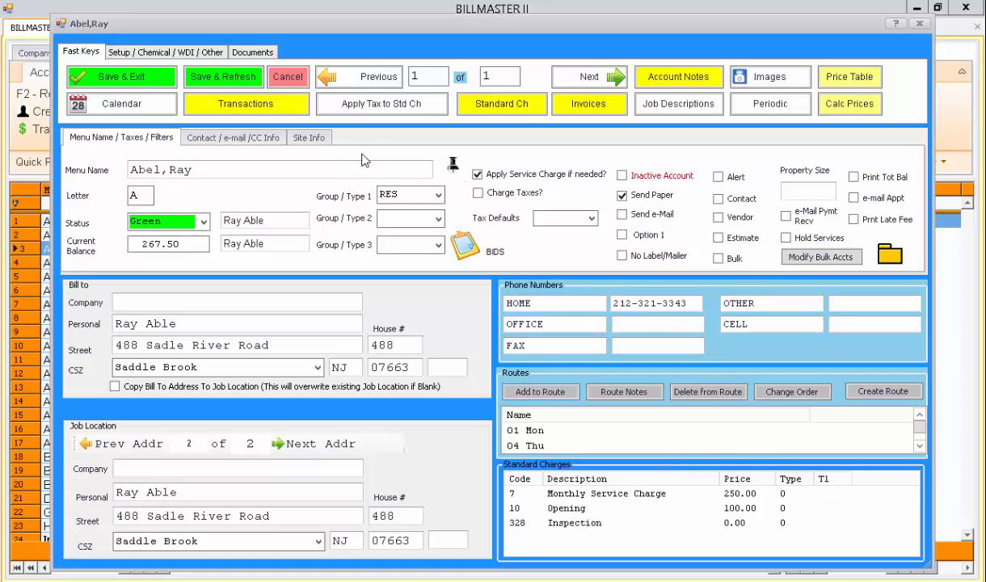
{"action": "left_click", "coordinate": [478, 174]}
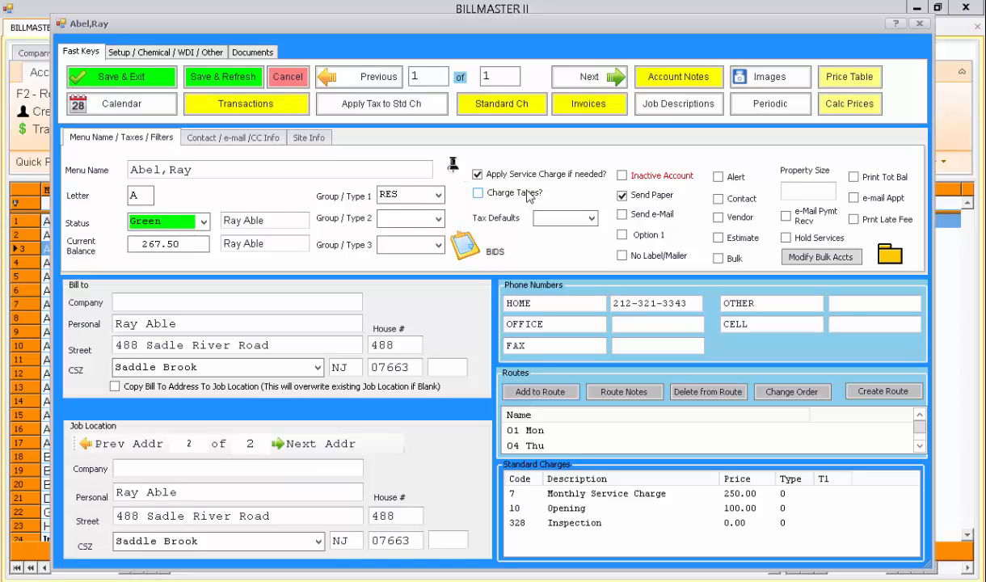
{"action": "left_click", "coordinate": [478, 193]}
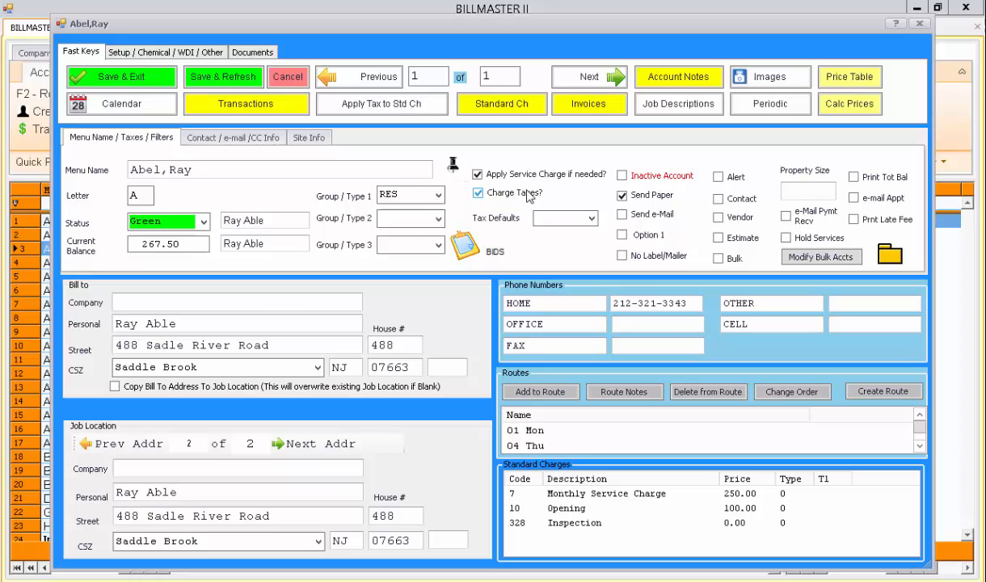
{"action": "left_click", "coordinate": [590, 219]}
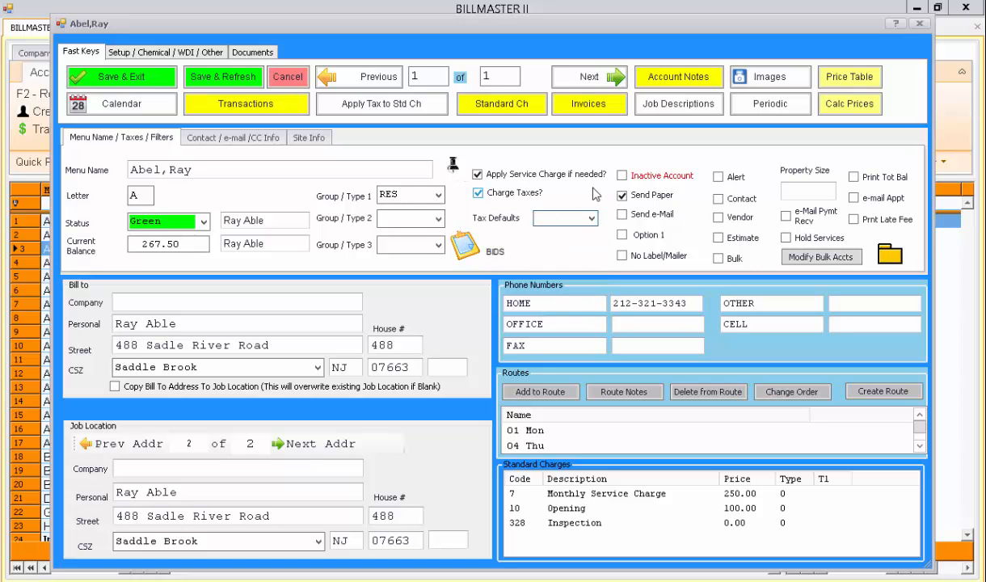
{"action": "left_click", "coordinate": [477, 192]}
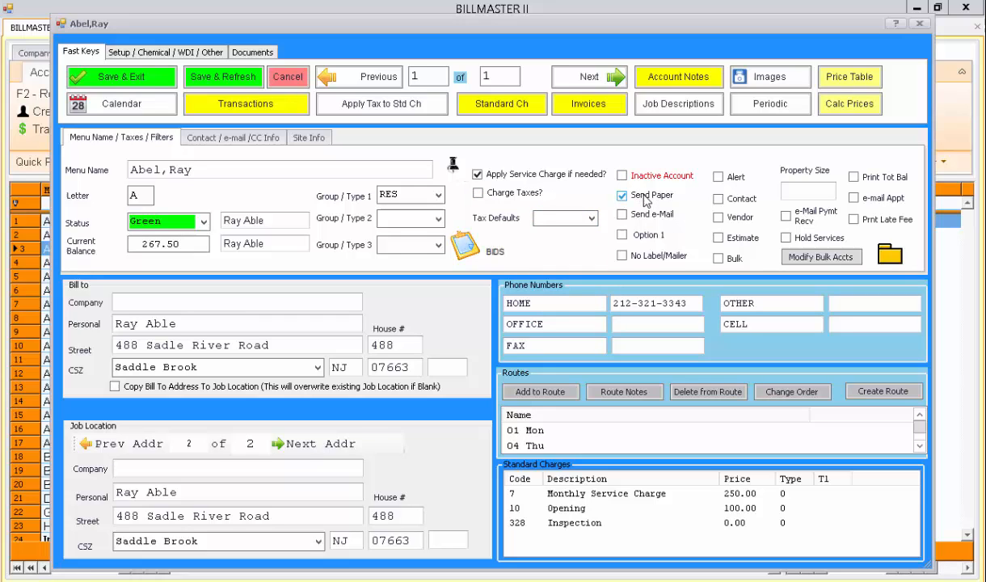
{"action": "left_click", "coordinate": [622, 196]}
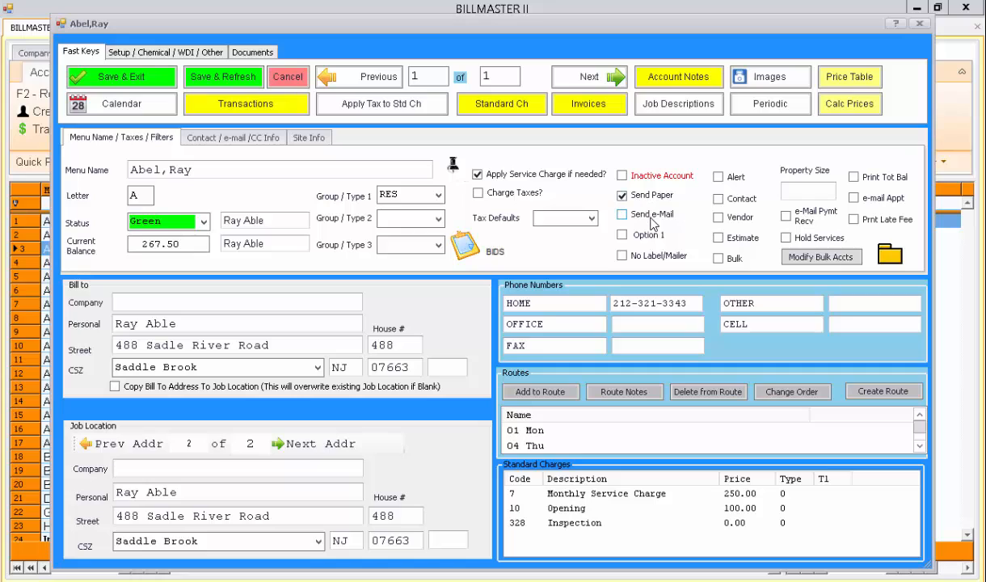
{"action": "left_click", "coordinate": [622, 214]}
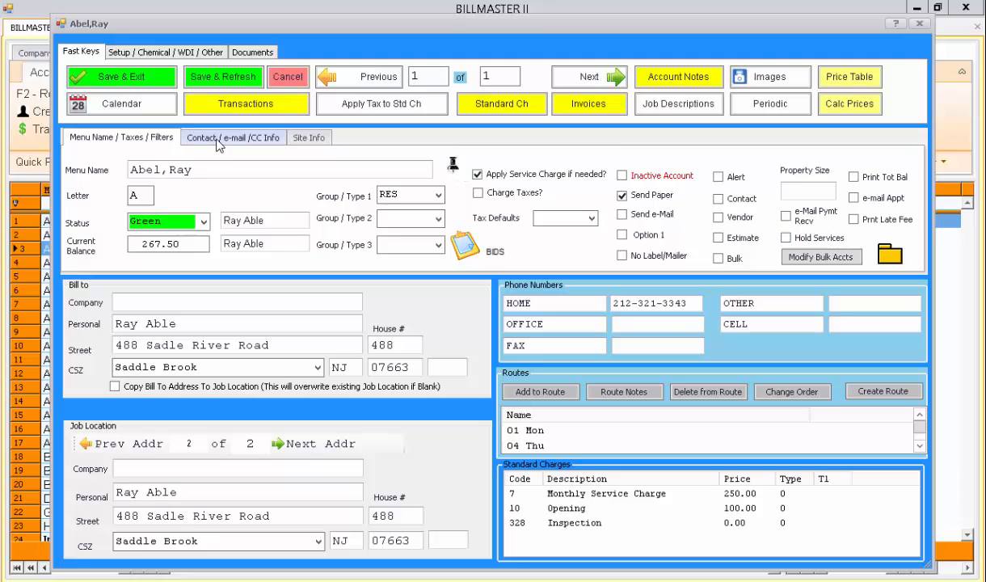
View the Contact / e-mail / CC Info tab, then the Site Info tab.
{"action": "left_click", "coordinate": [233, 137]}
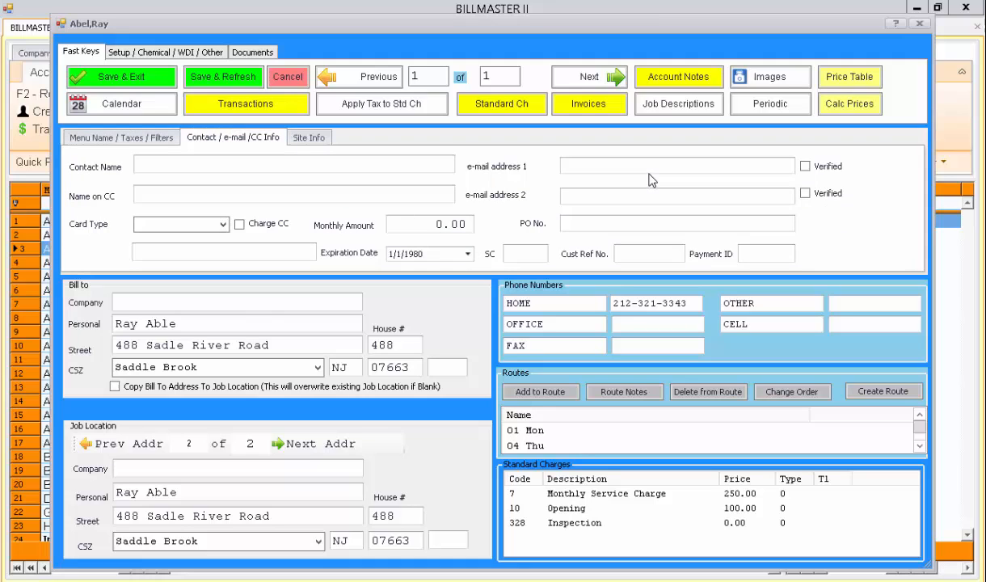
{"action": "mouse_move", "coordinate": [653, 201]}
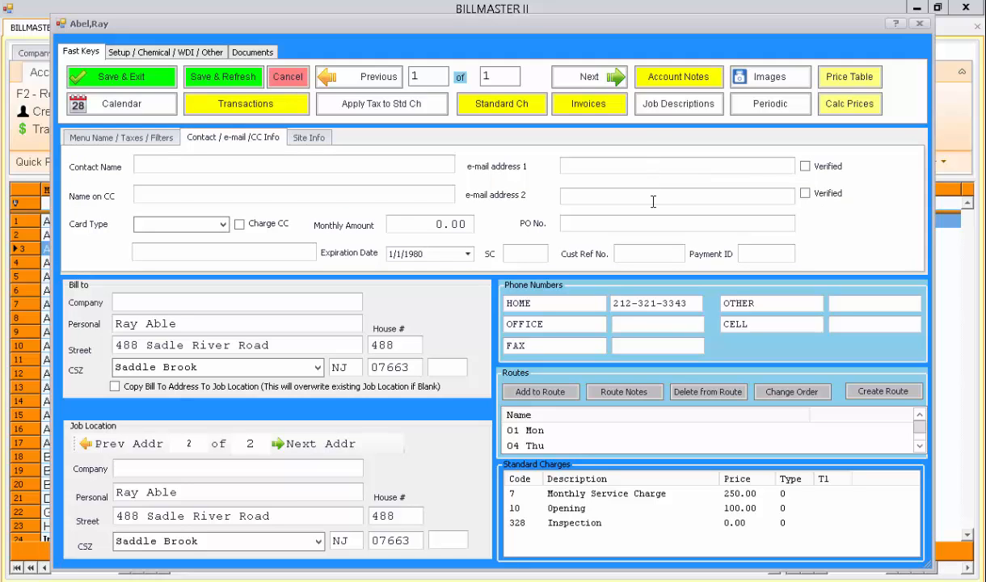
{"action": "mouse_move", "coordinate": [427, 137]}
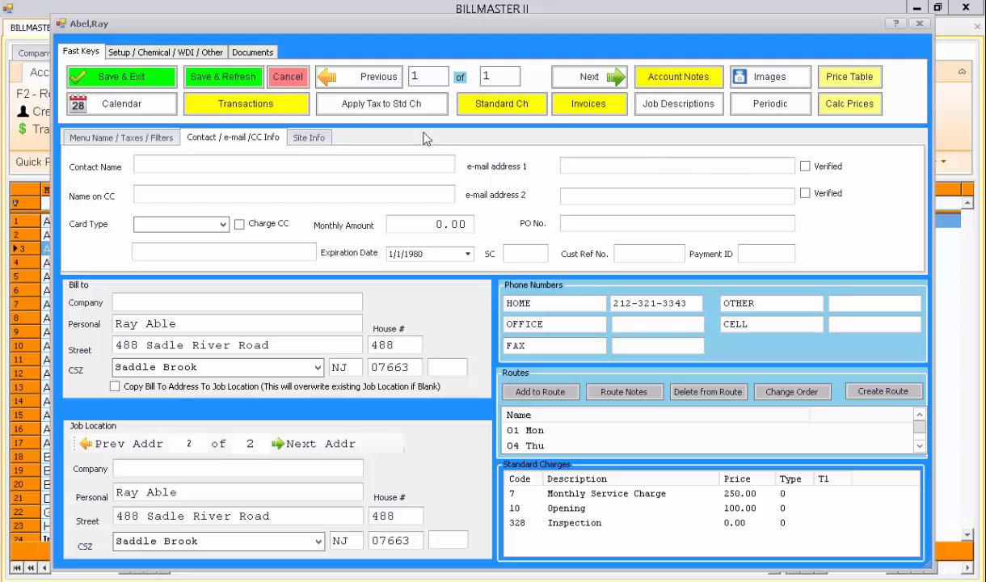
{"action": "left_click", "coordinate": [308, 136]}
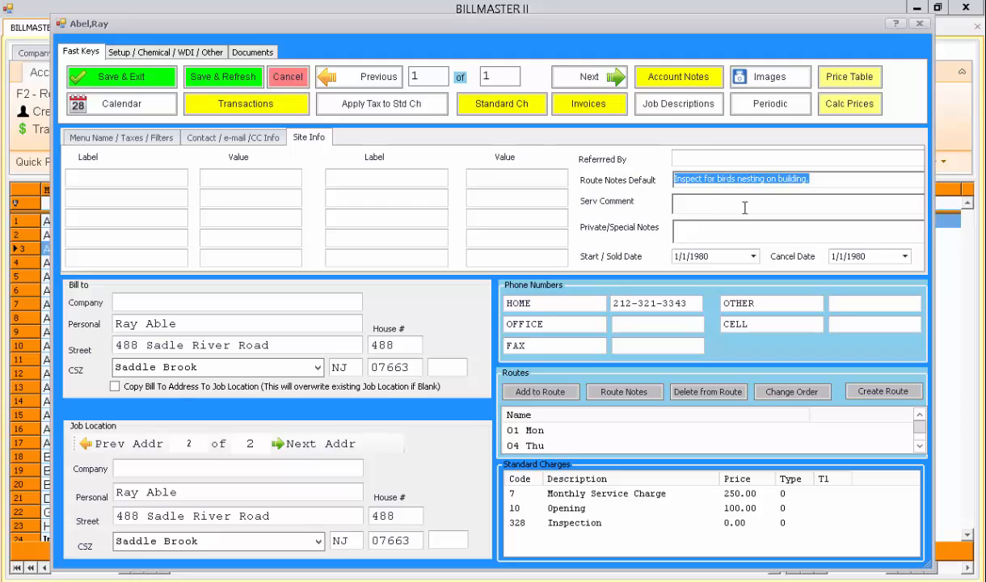
Select the Route Notes Default field reading 'Inspect for birds nesting on building'.
{"action": "left_click", "coordinate": [689, 178]}
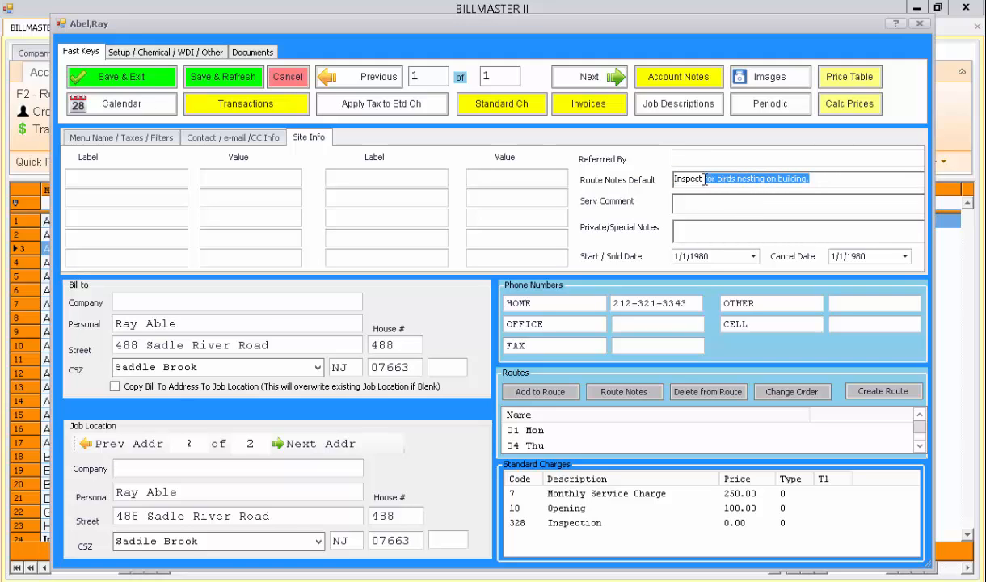